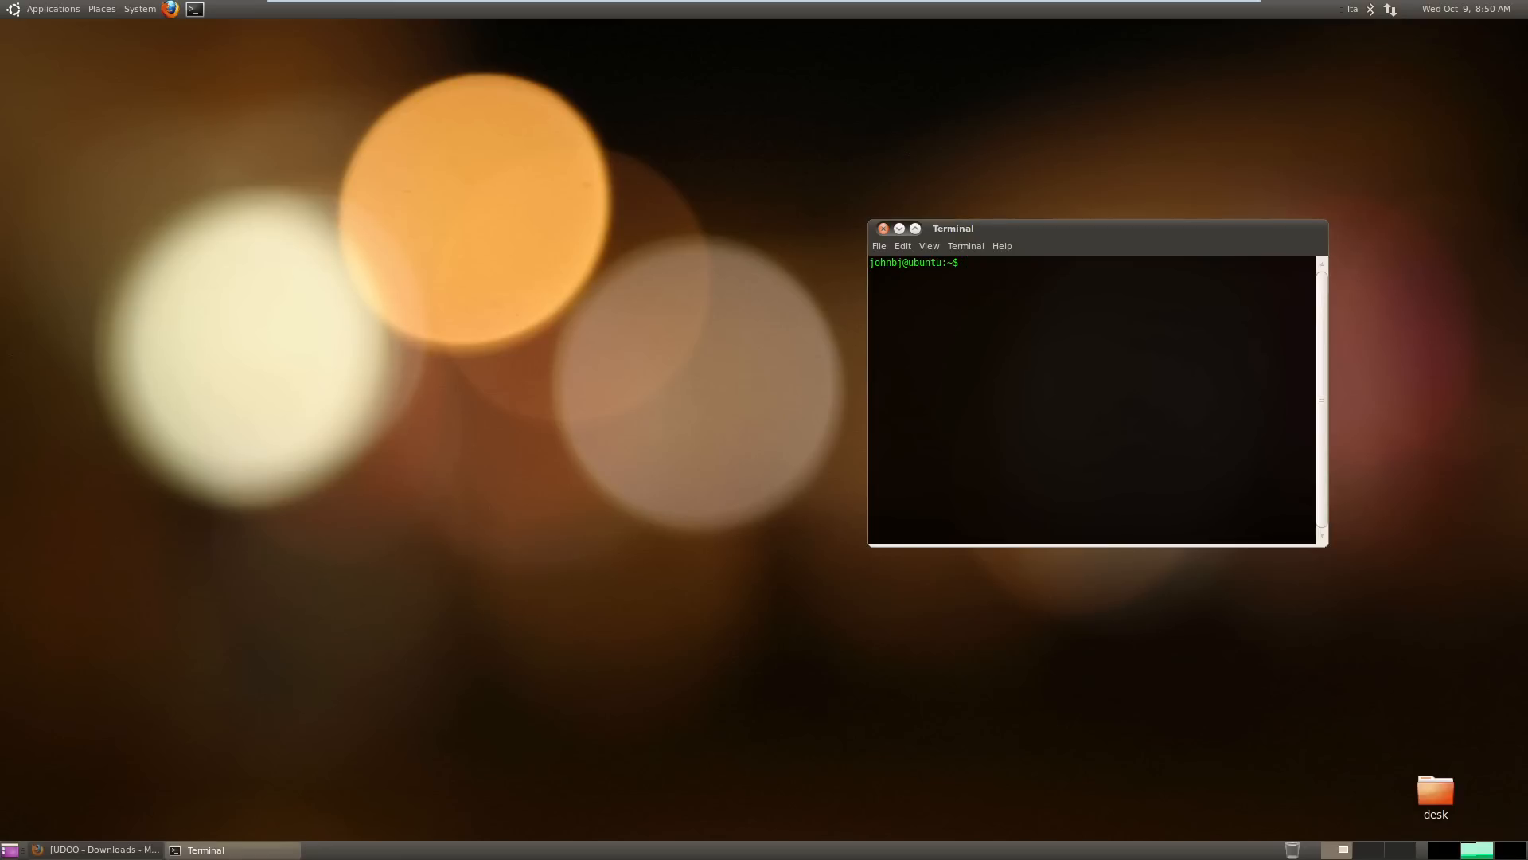
Show udoo.org/downloads in Firefox, scrolled to the Linaro Ubuntu 11.10 Dual and Quad image links
{"action": "left_click", "coordinate": [1092, 390]}
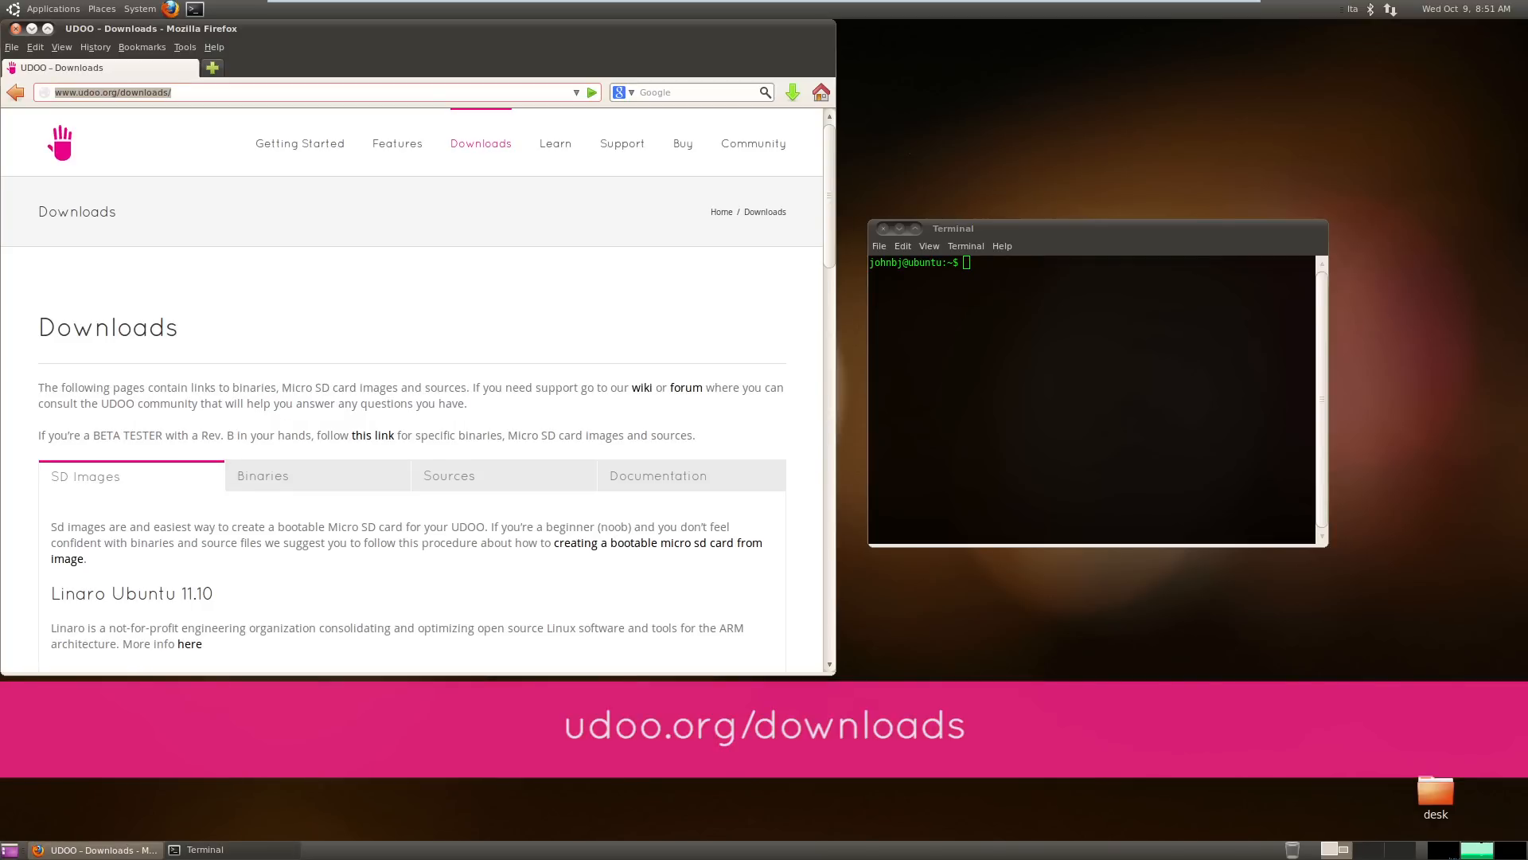
{"action": "scroll", "scroll_direction": "down", "scroll_amount": 3}
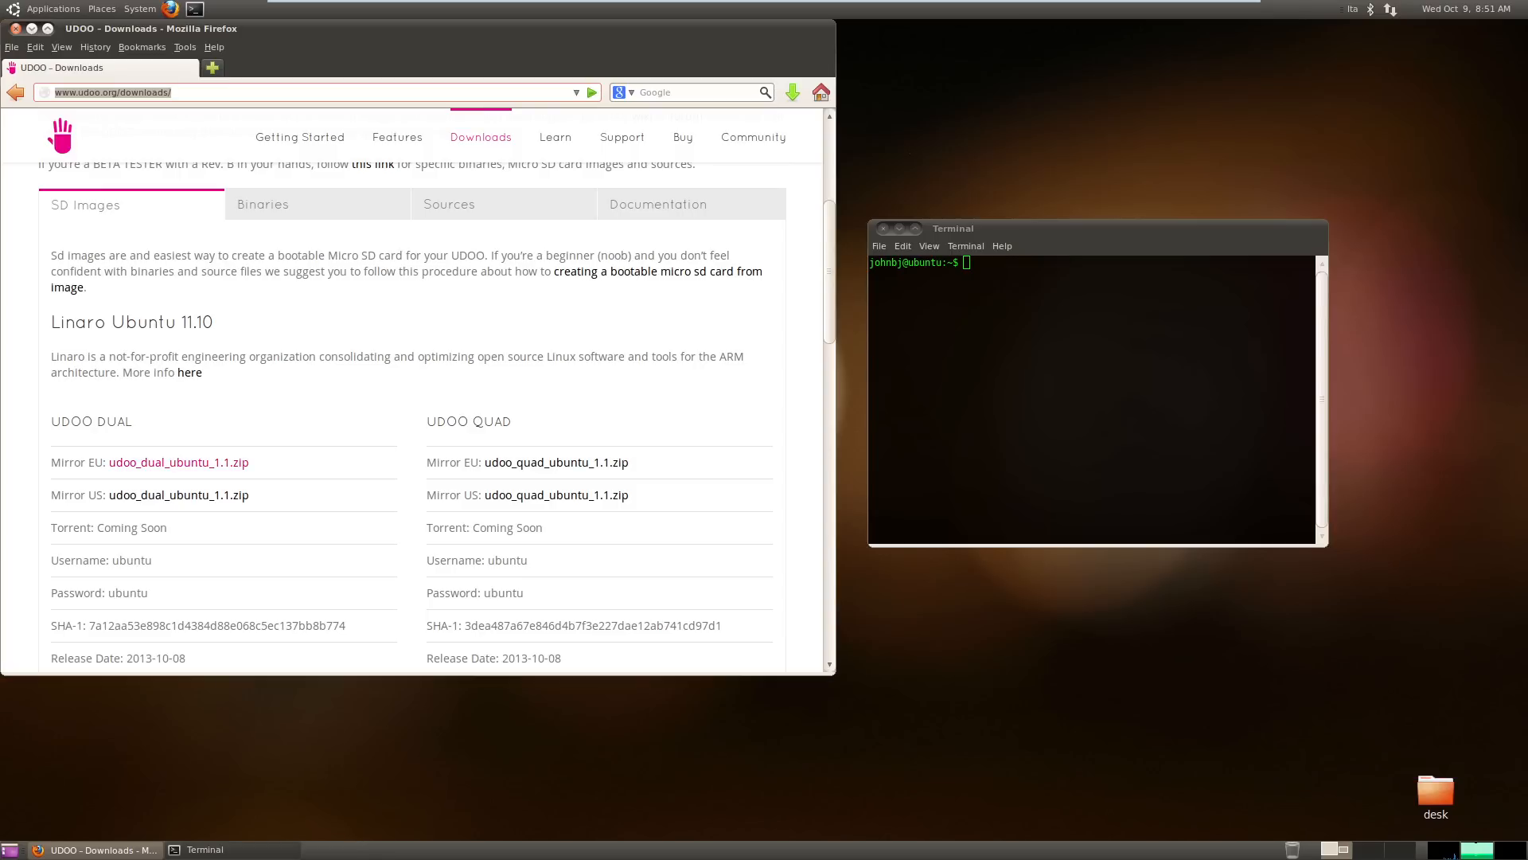
{"action": "mouse_move", "coordinate": [555, 462]}
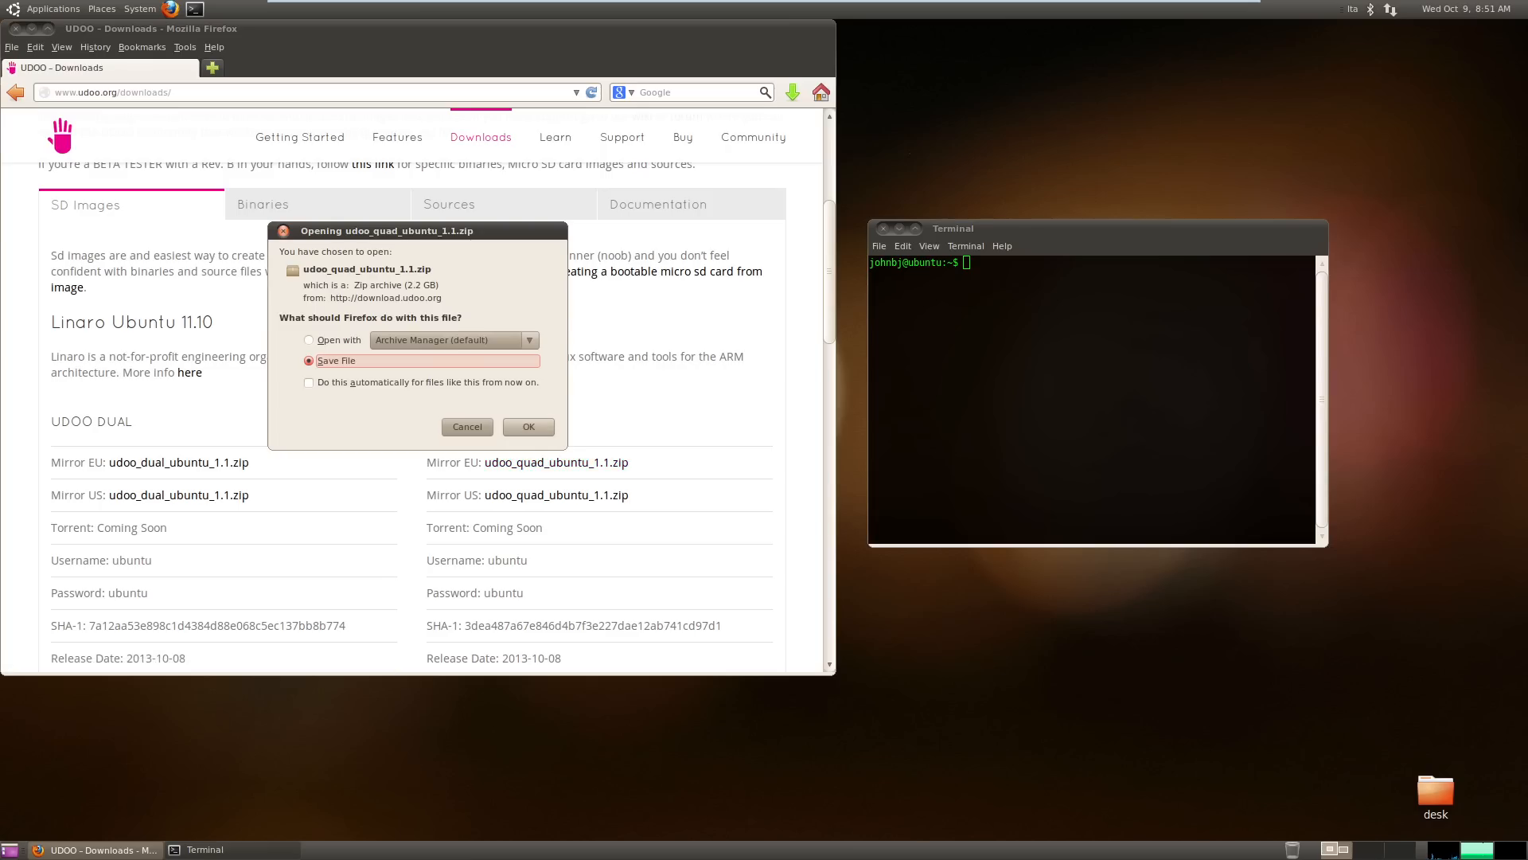
Save udoo_quad_ubuntu_1.1.zip from the Quad EU mirror and extract the .img onto the desktop
{"action": "left_click", "coordinate": [527, 426]}
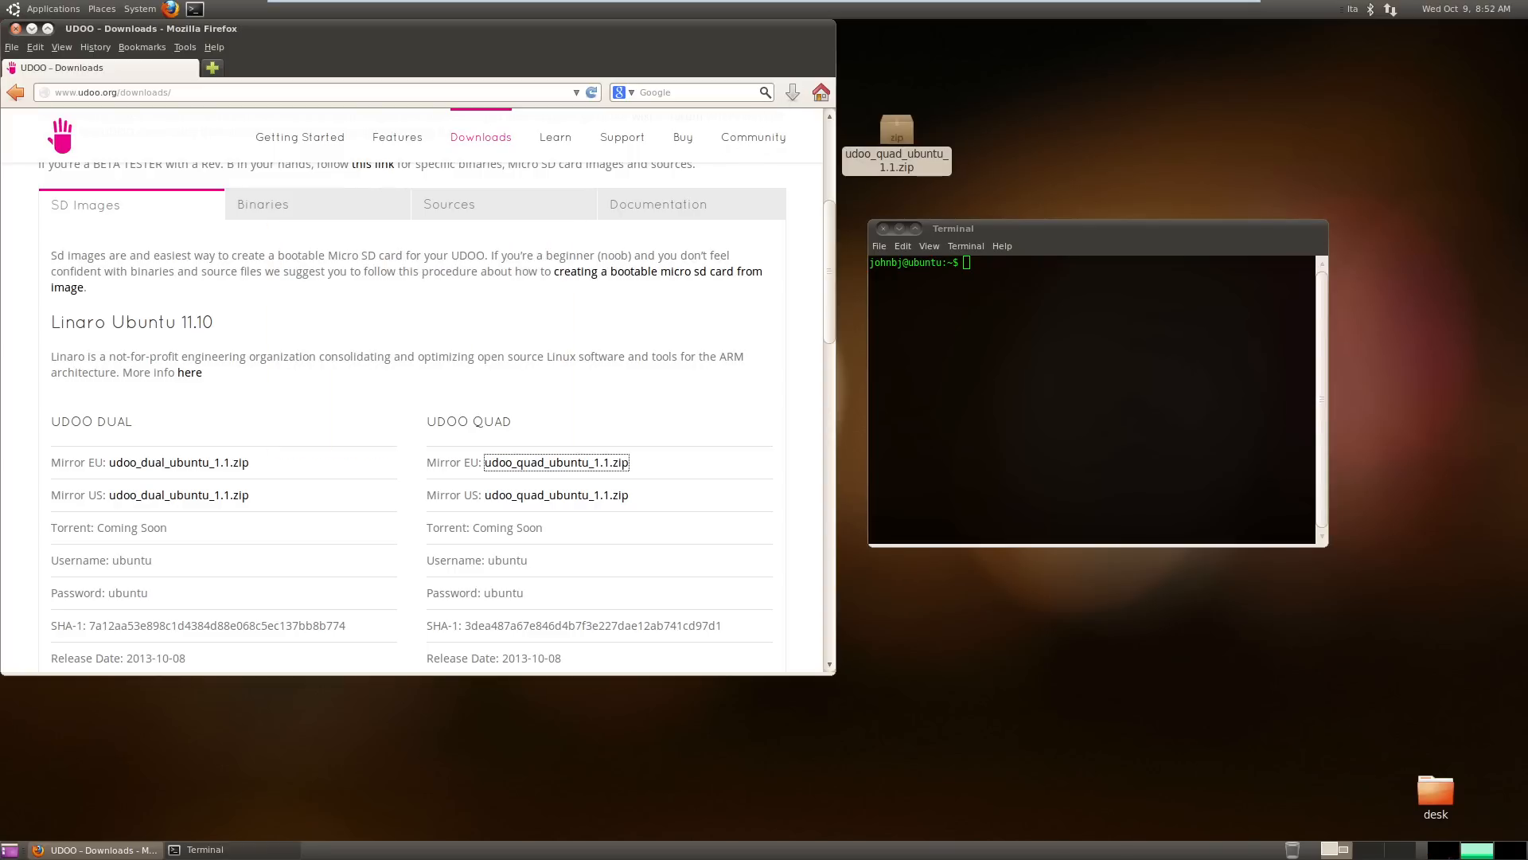
{"action": "right_click", "coordinate": [894, 131]}
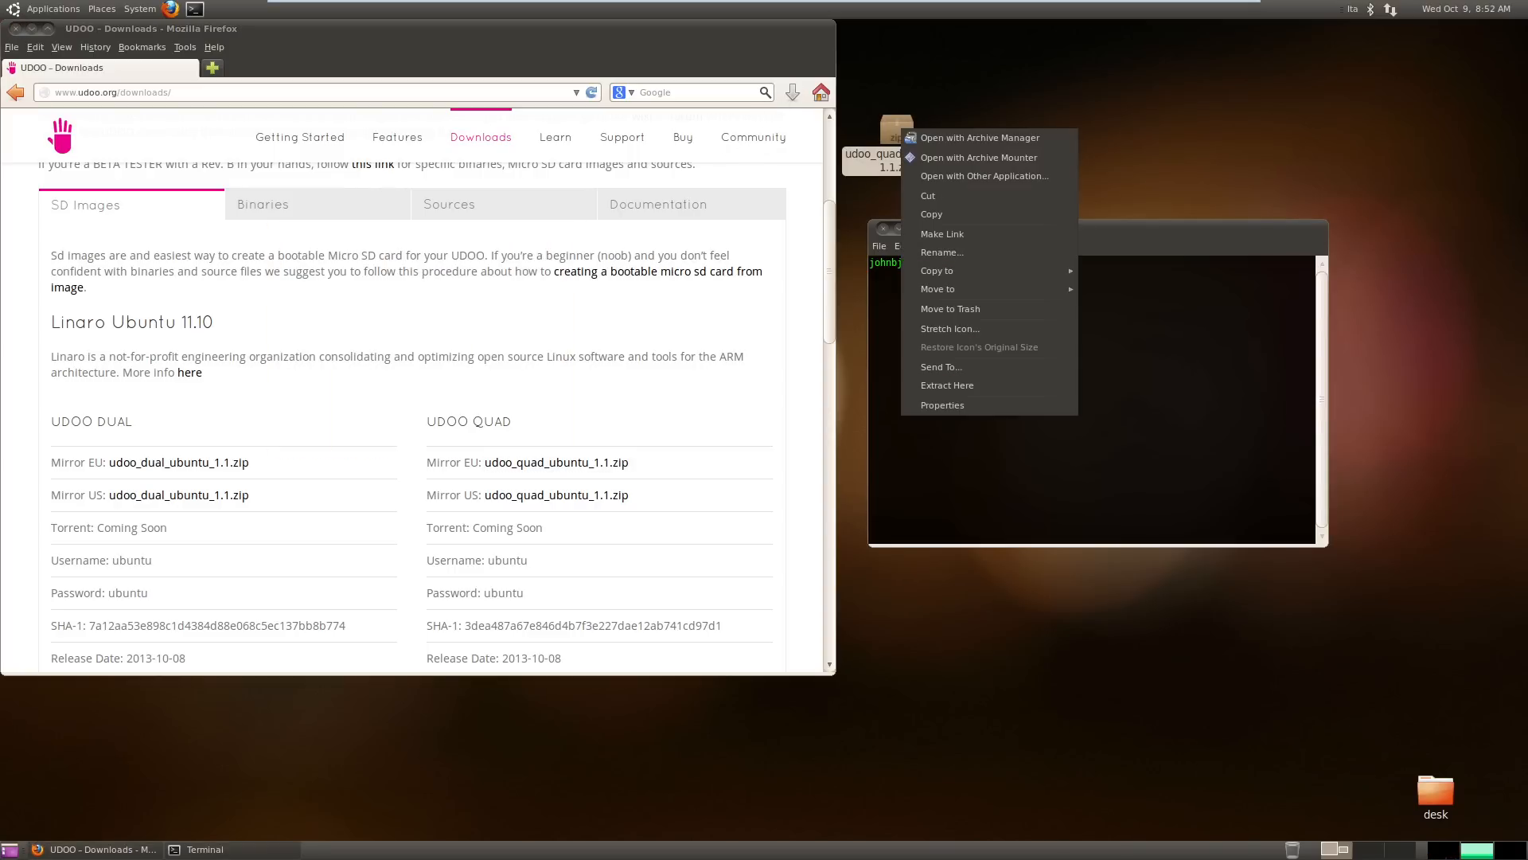
{"action": "left_click", "coordinate": [978, 136]}
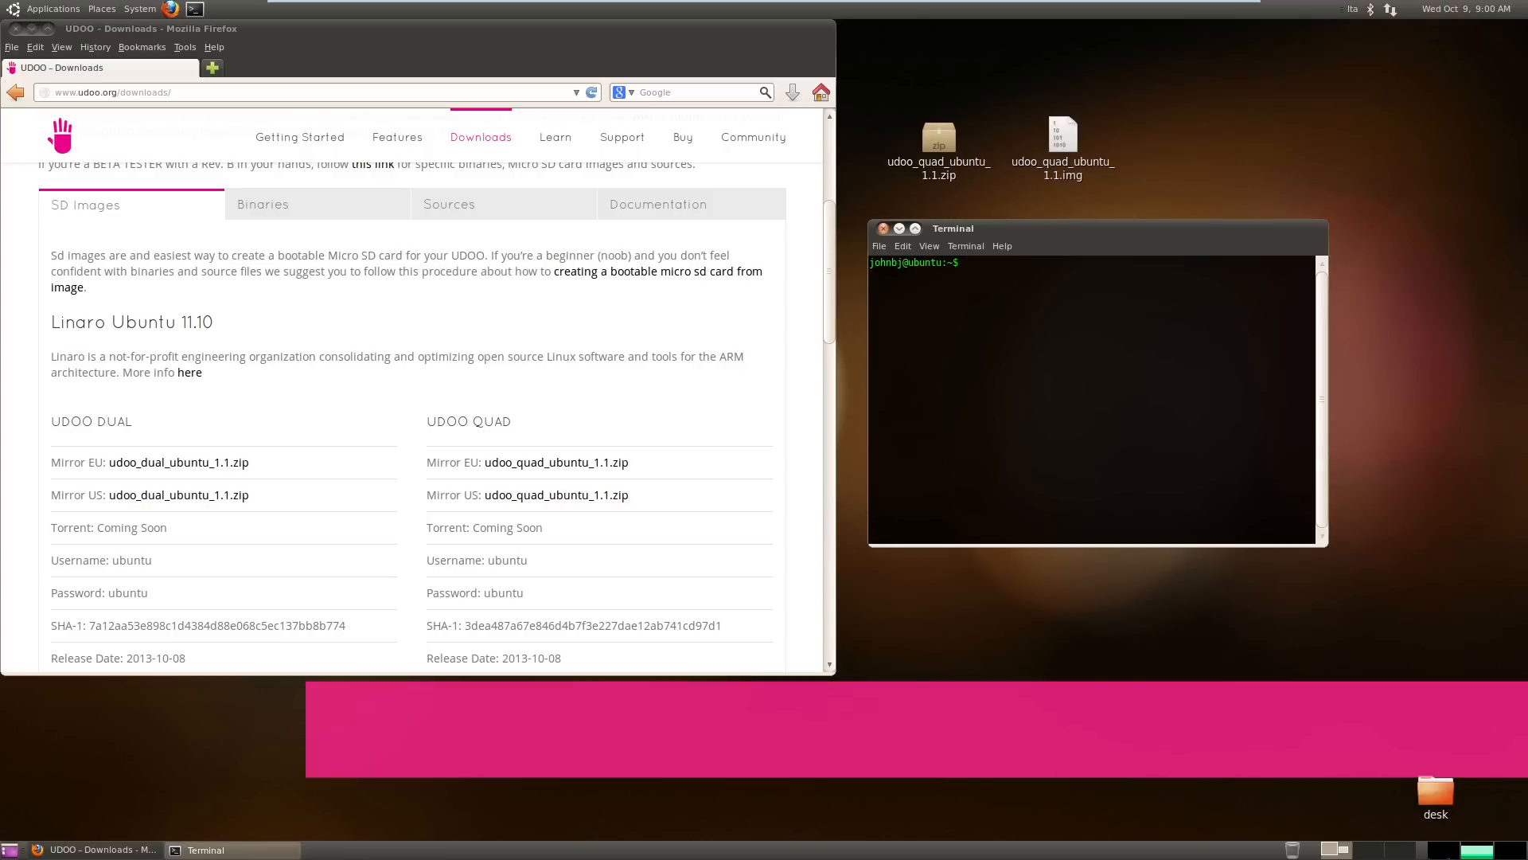
Run df -h to list mounted filesystems with sizes and free space
{"action": "type", "text": "df -h"}
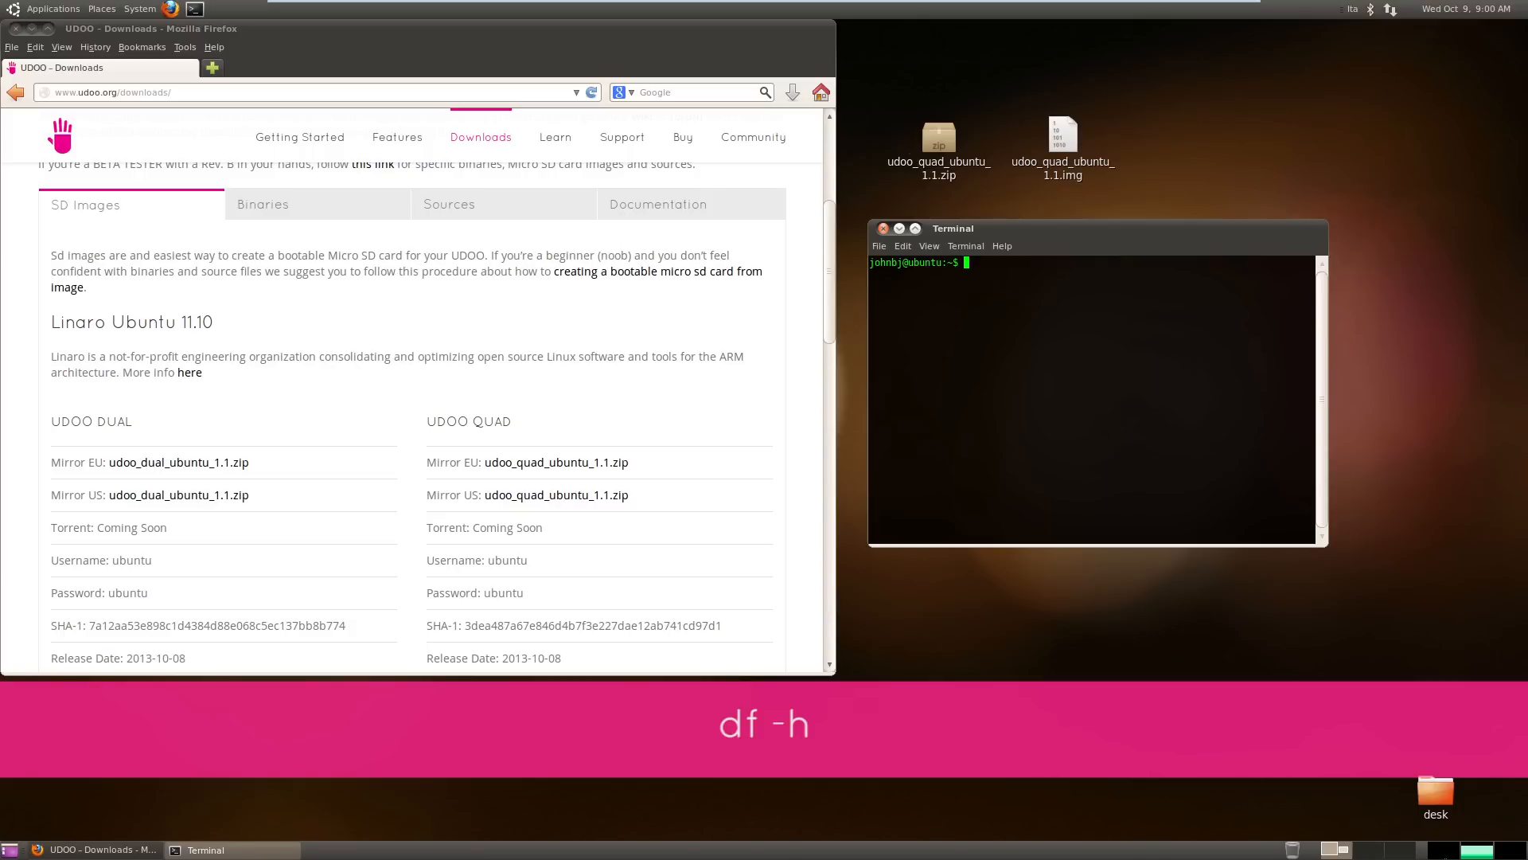
{"action": "type", "text": "df -h"}
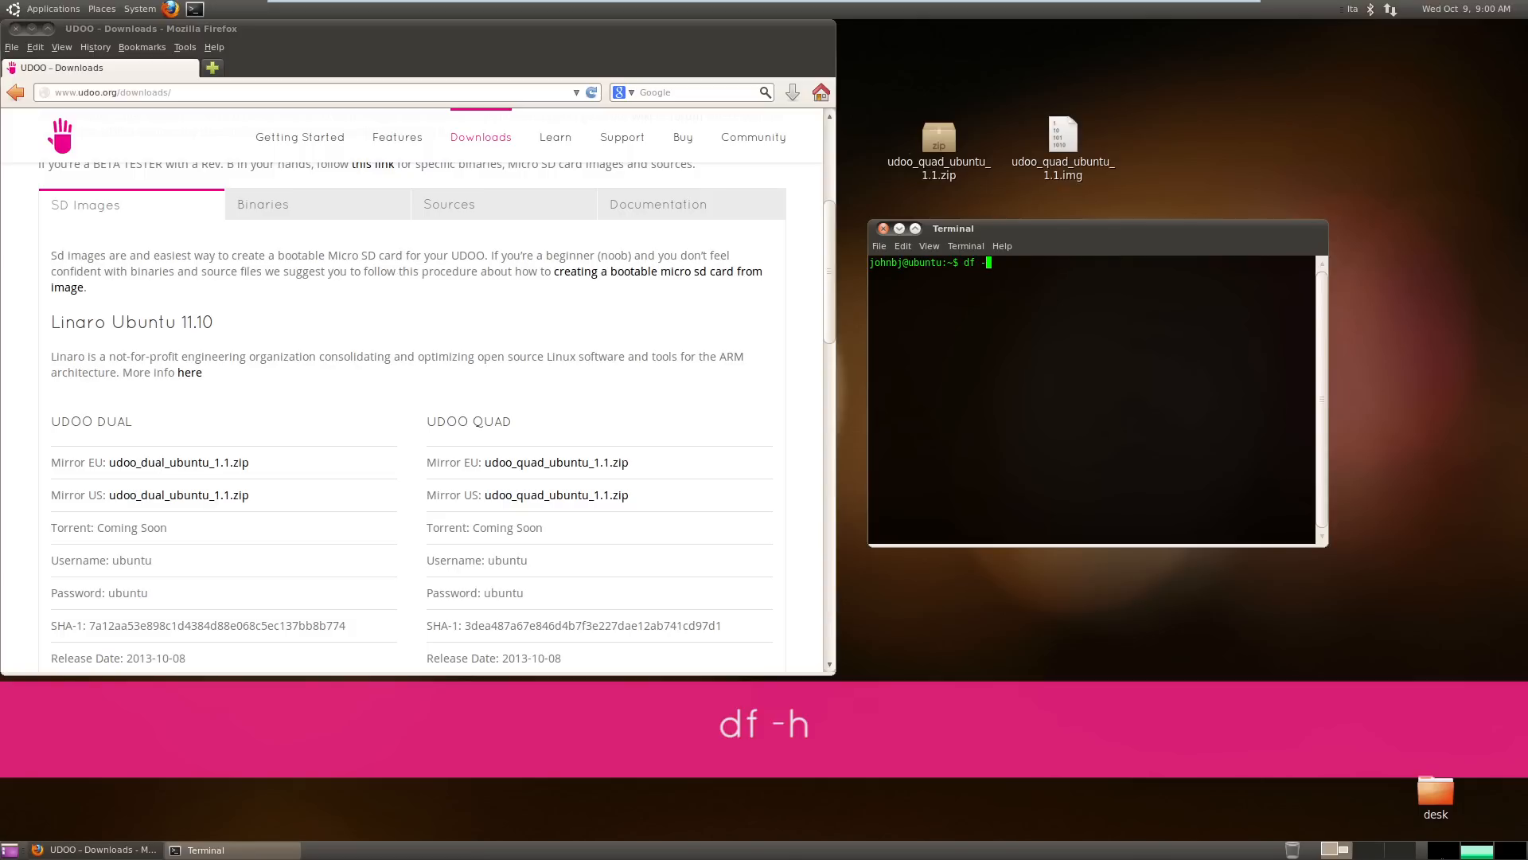
{"action": "key", "text": "Return"}
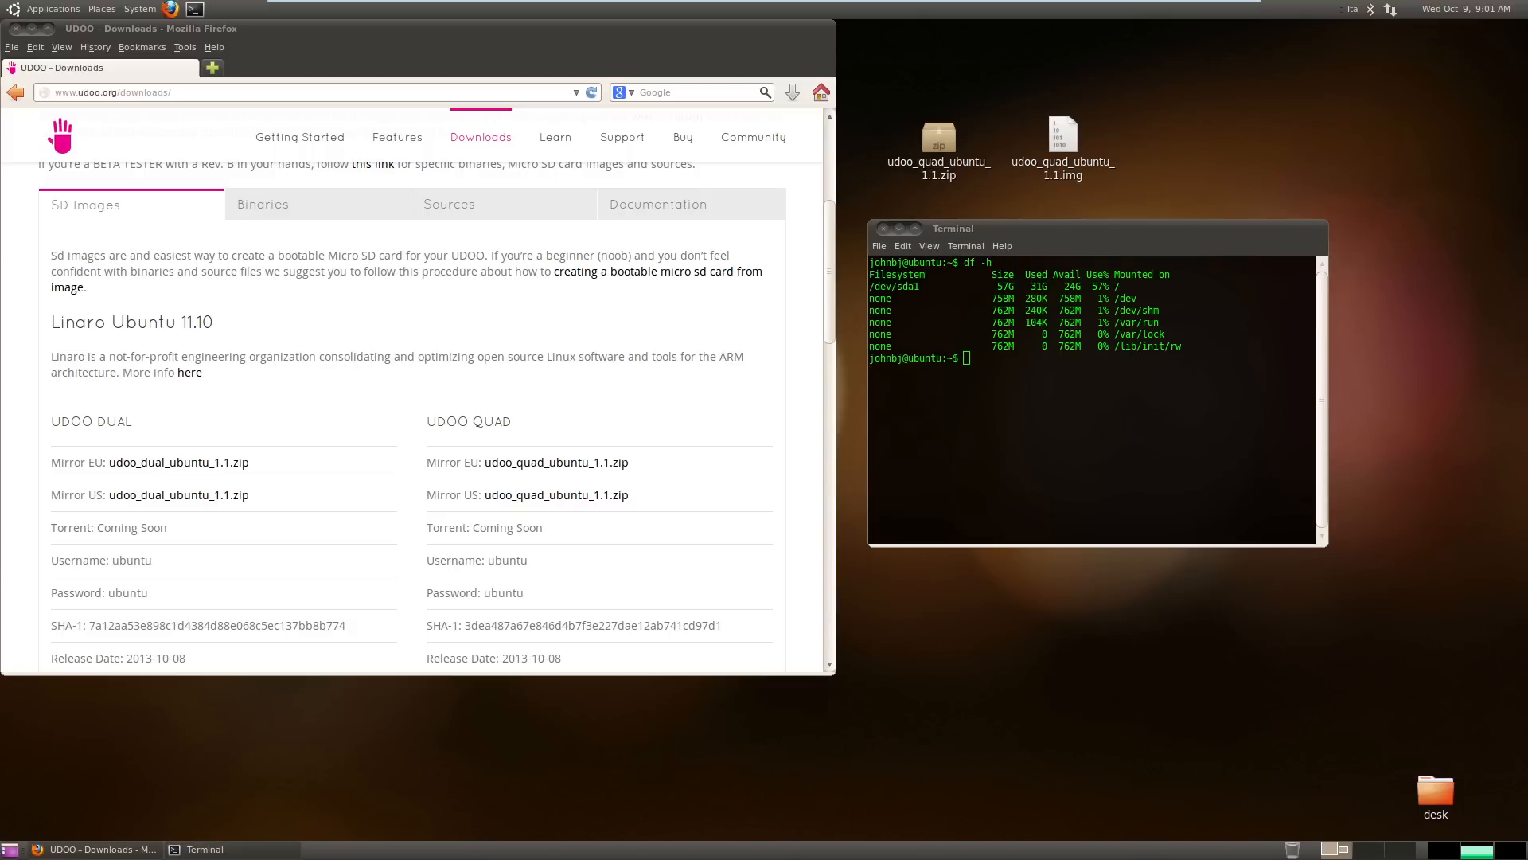
{"action": "left_click", "coordinate": [101, 8]}
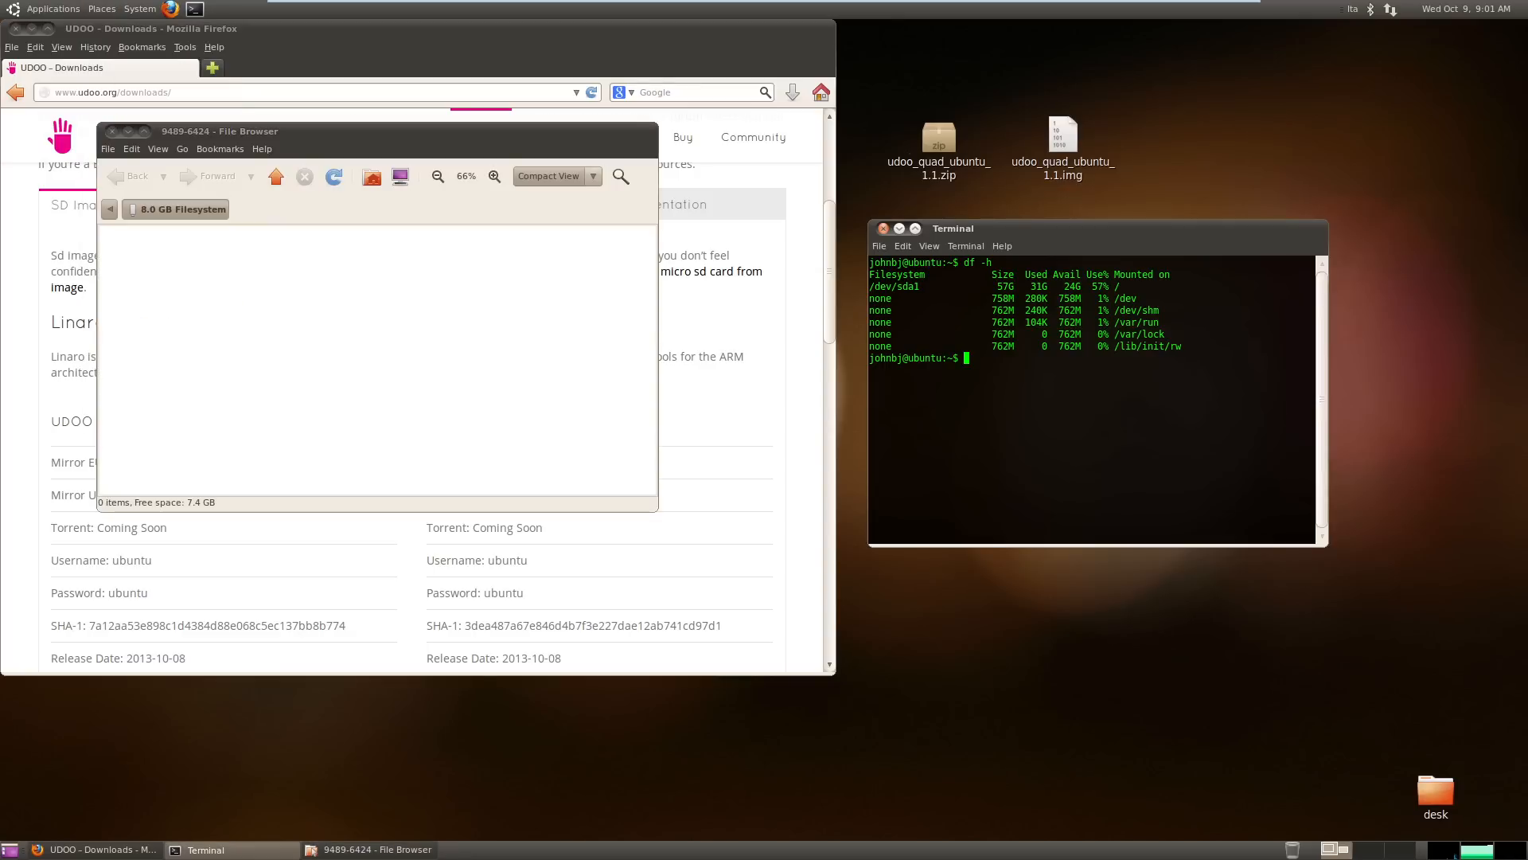
Rerun df -h with the SD card inserted to reveal /dev/sdc1 on /media/9489-6424
{"action": "type", "text": "df -"}
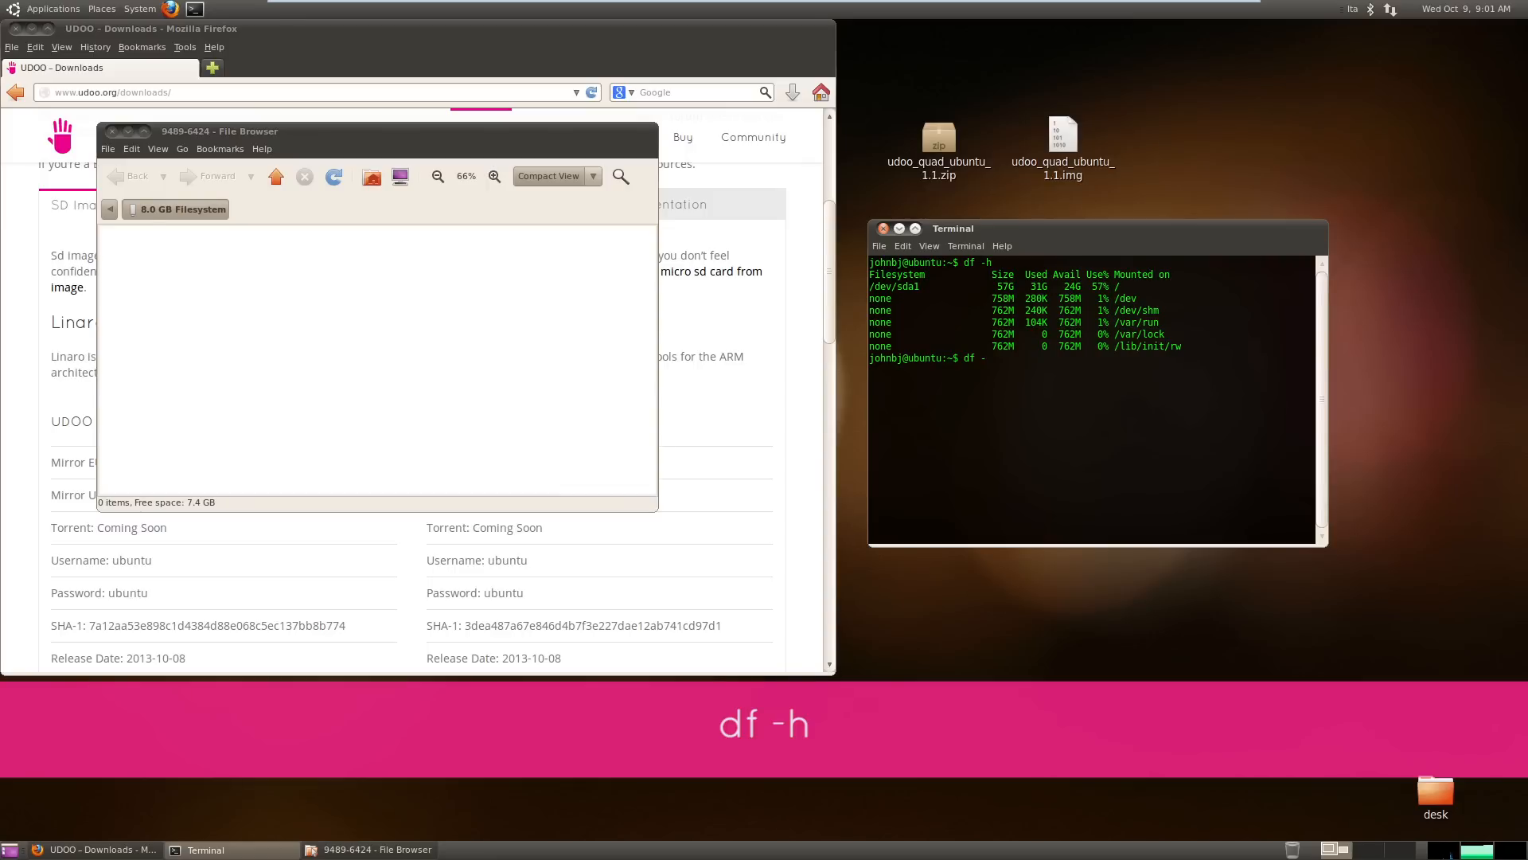
{"action": "key", "text": "Return"}
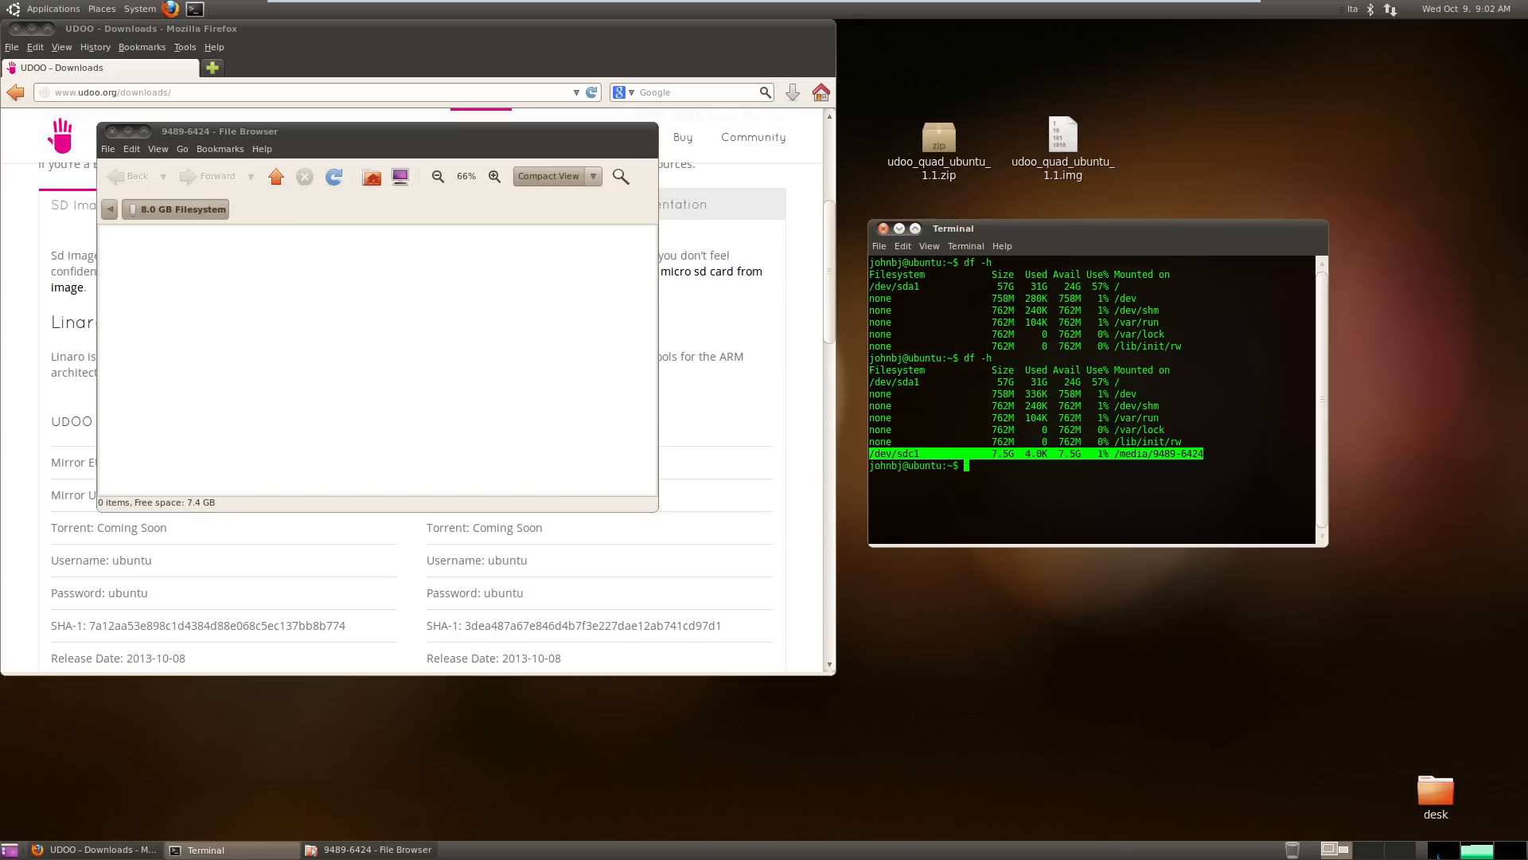
Unmount the SD card partition with sudo umount /dev/sdc1
{"action": "type", "text": "sudo"}
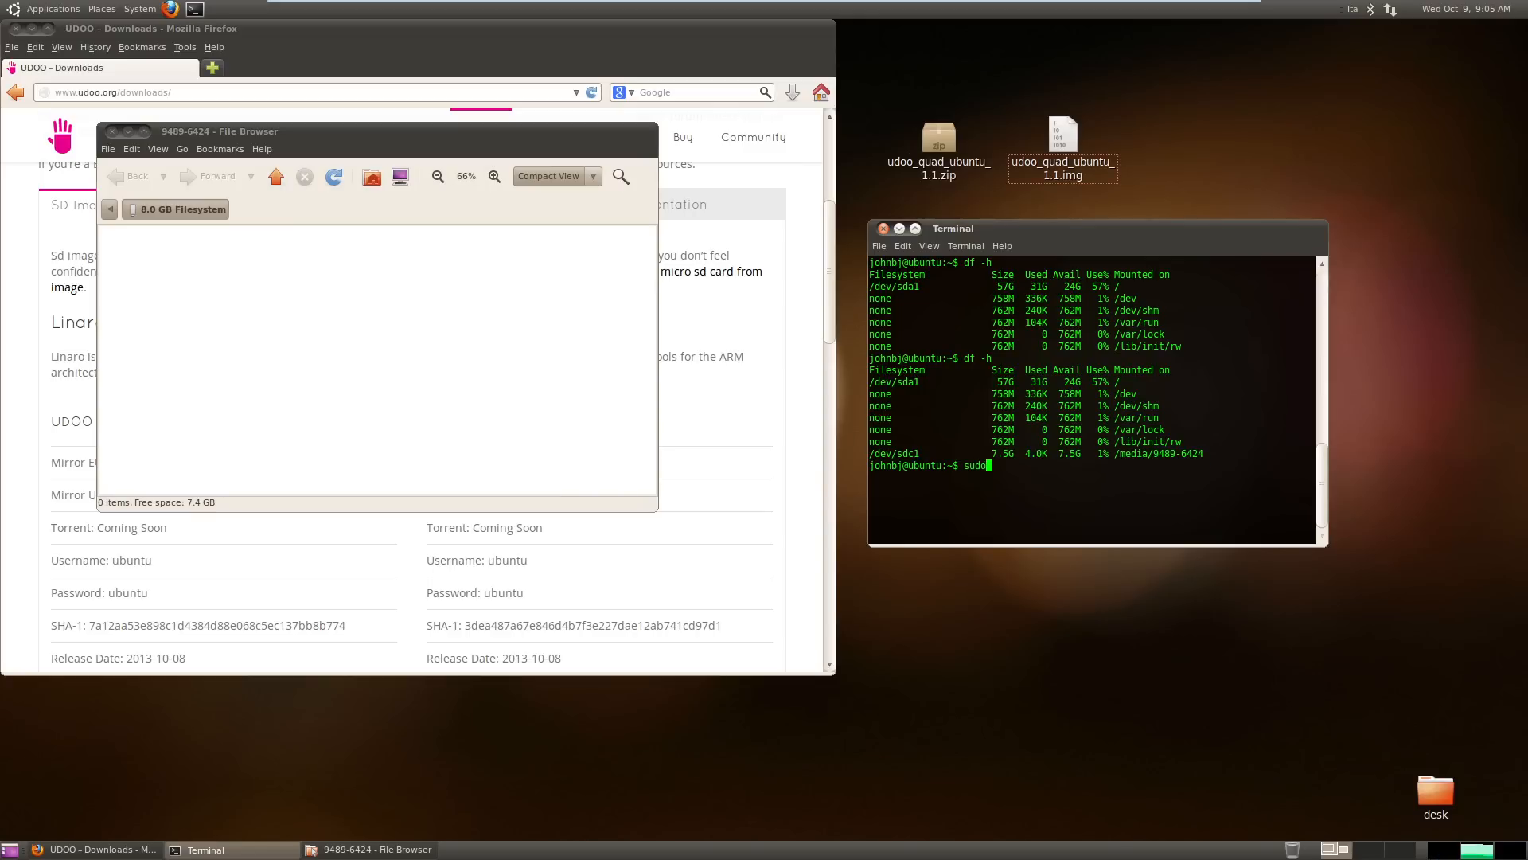
{"action": "type", "text": "umount /"}
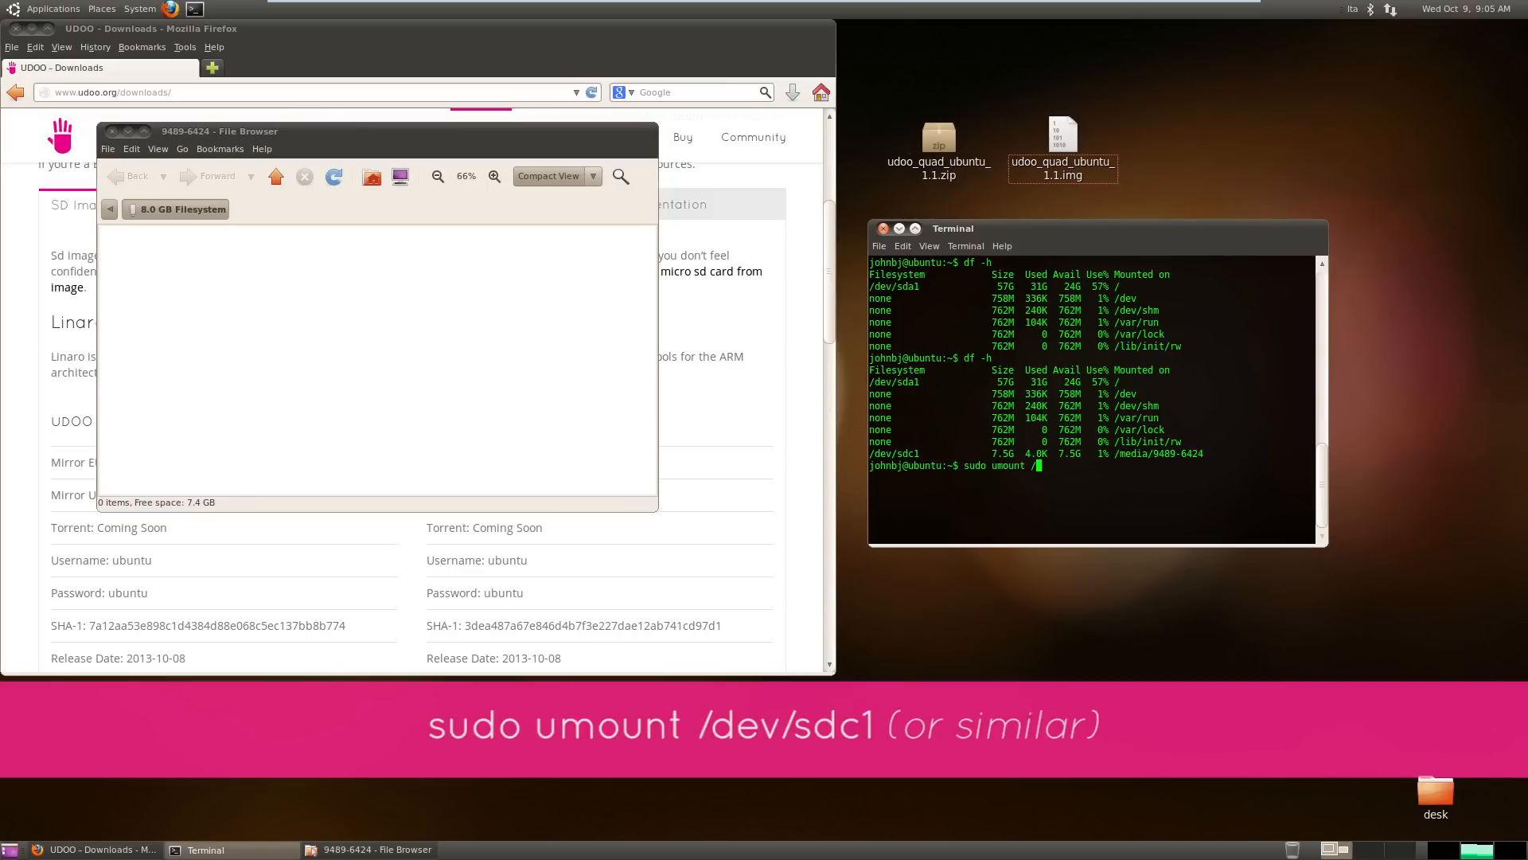
{"action": "type", "text": "dev/sdc1"}
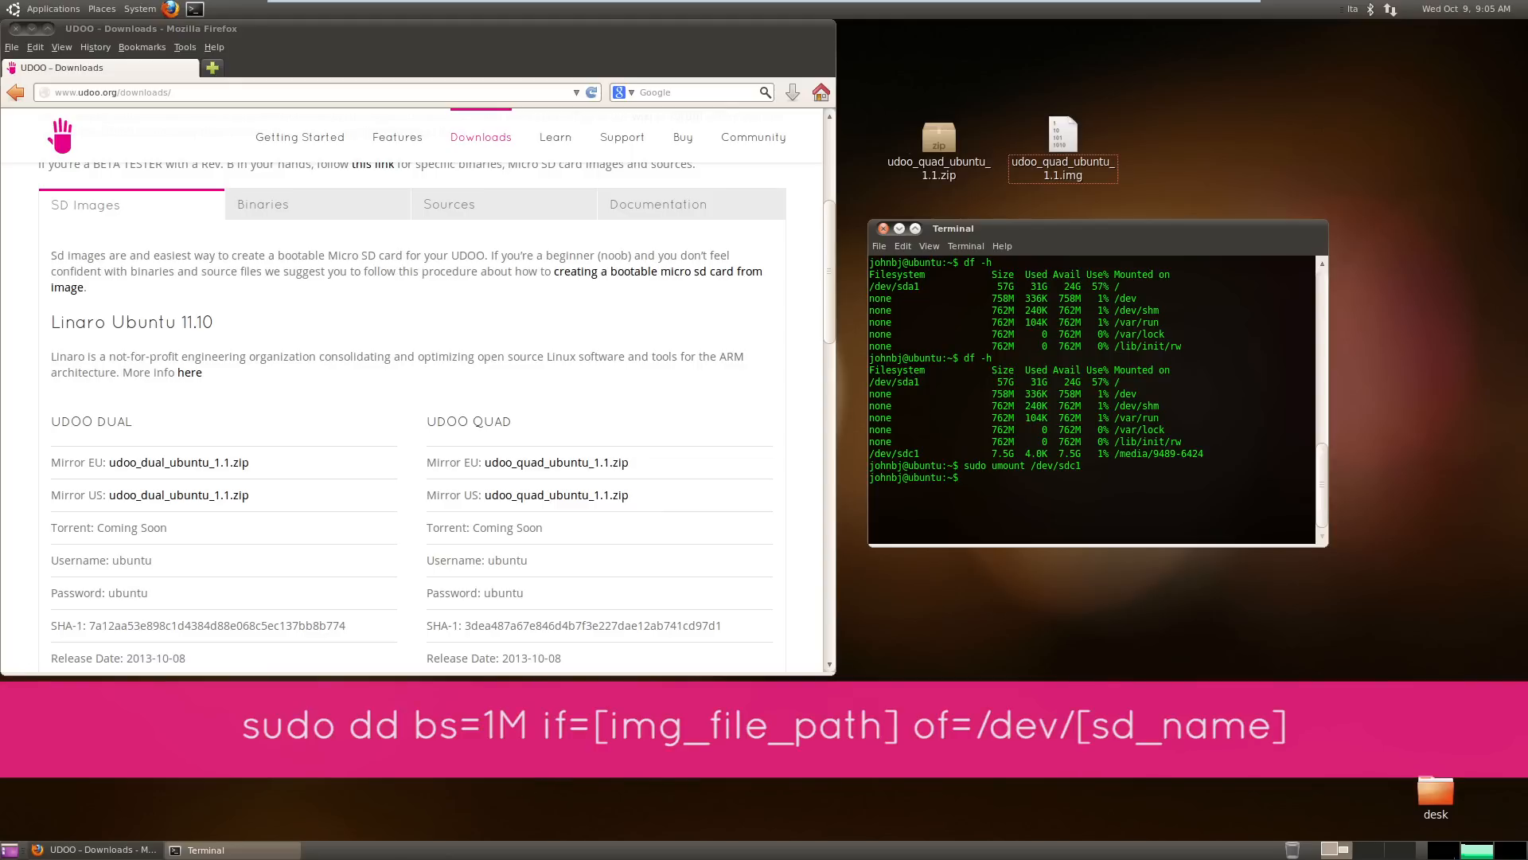
Type sudo dd bs=1M if='/home/udoo/Desktop/udoo_quad_ubuntu_1.1.img' of=/dev/sdc without running it
{"action": "type", "text": "sudo dd bs"}
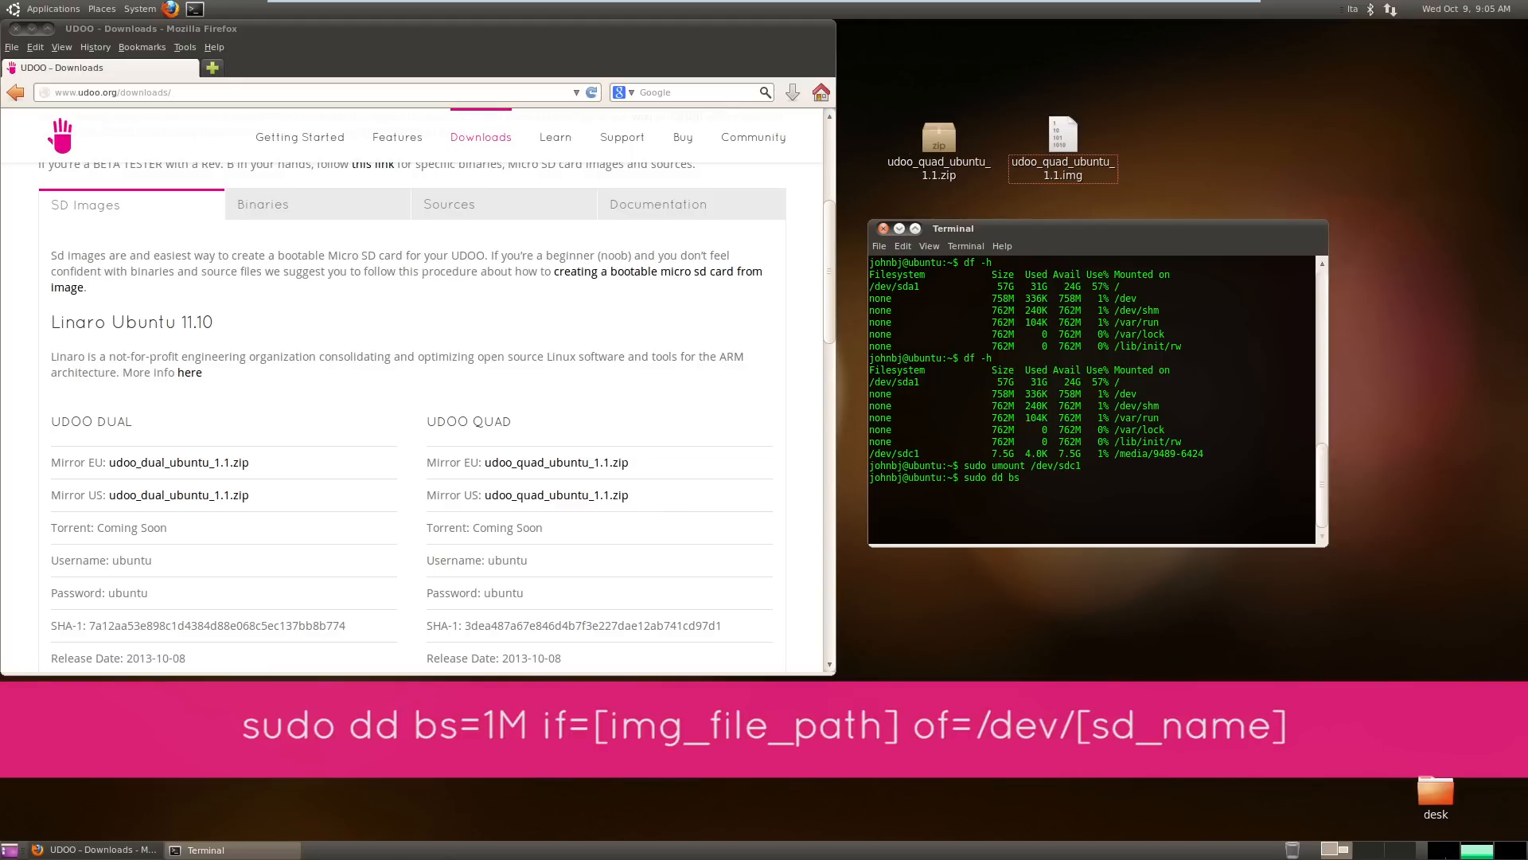
{"action": "type", "text": "1M"}
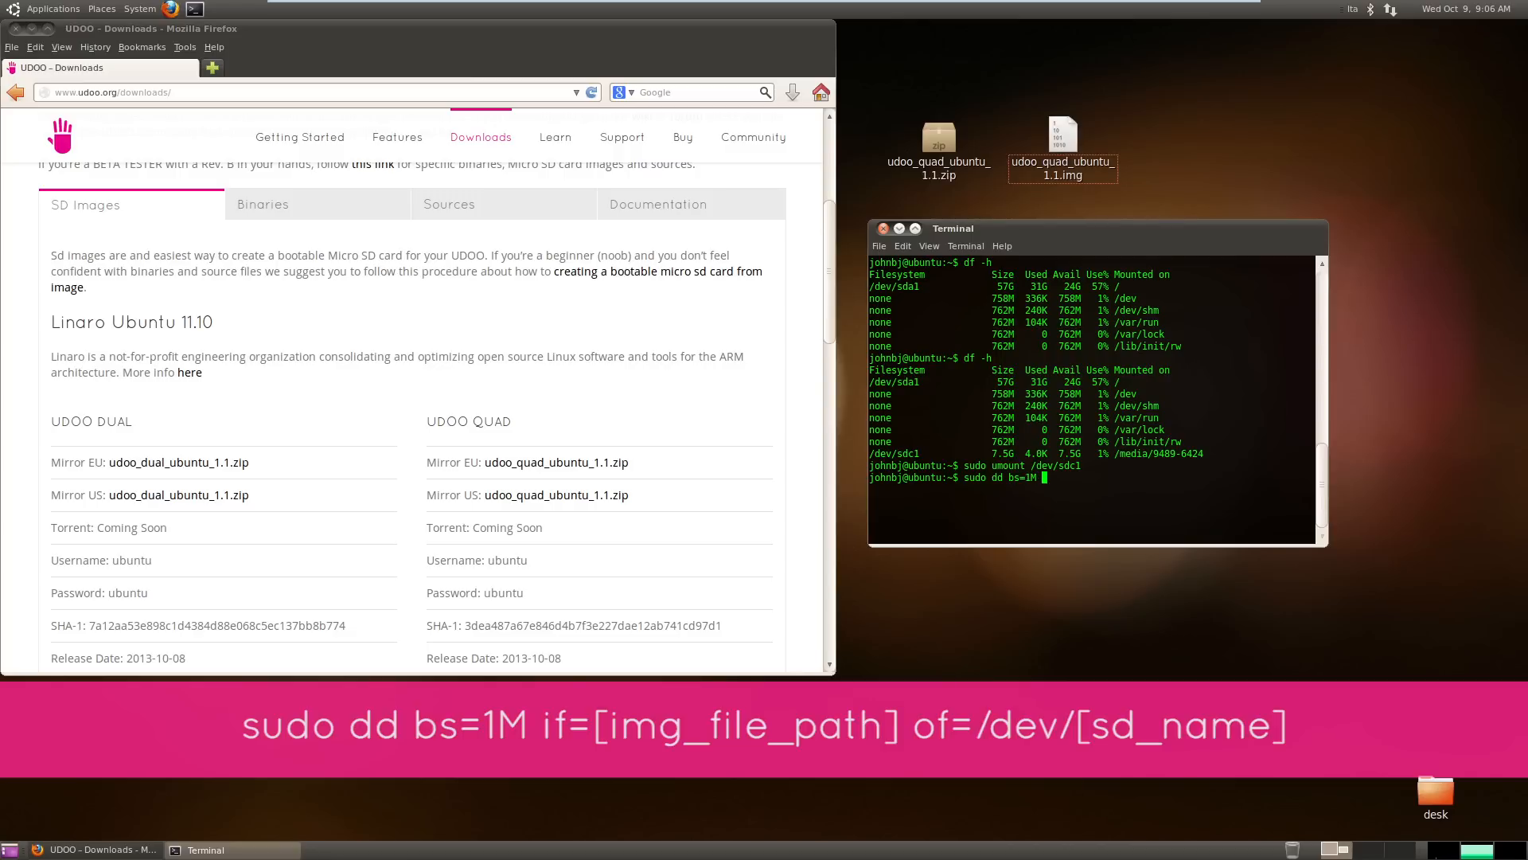
{"action": "type", "text": "if"}
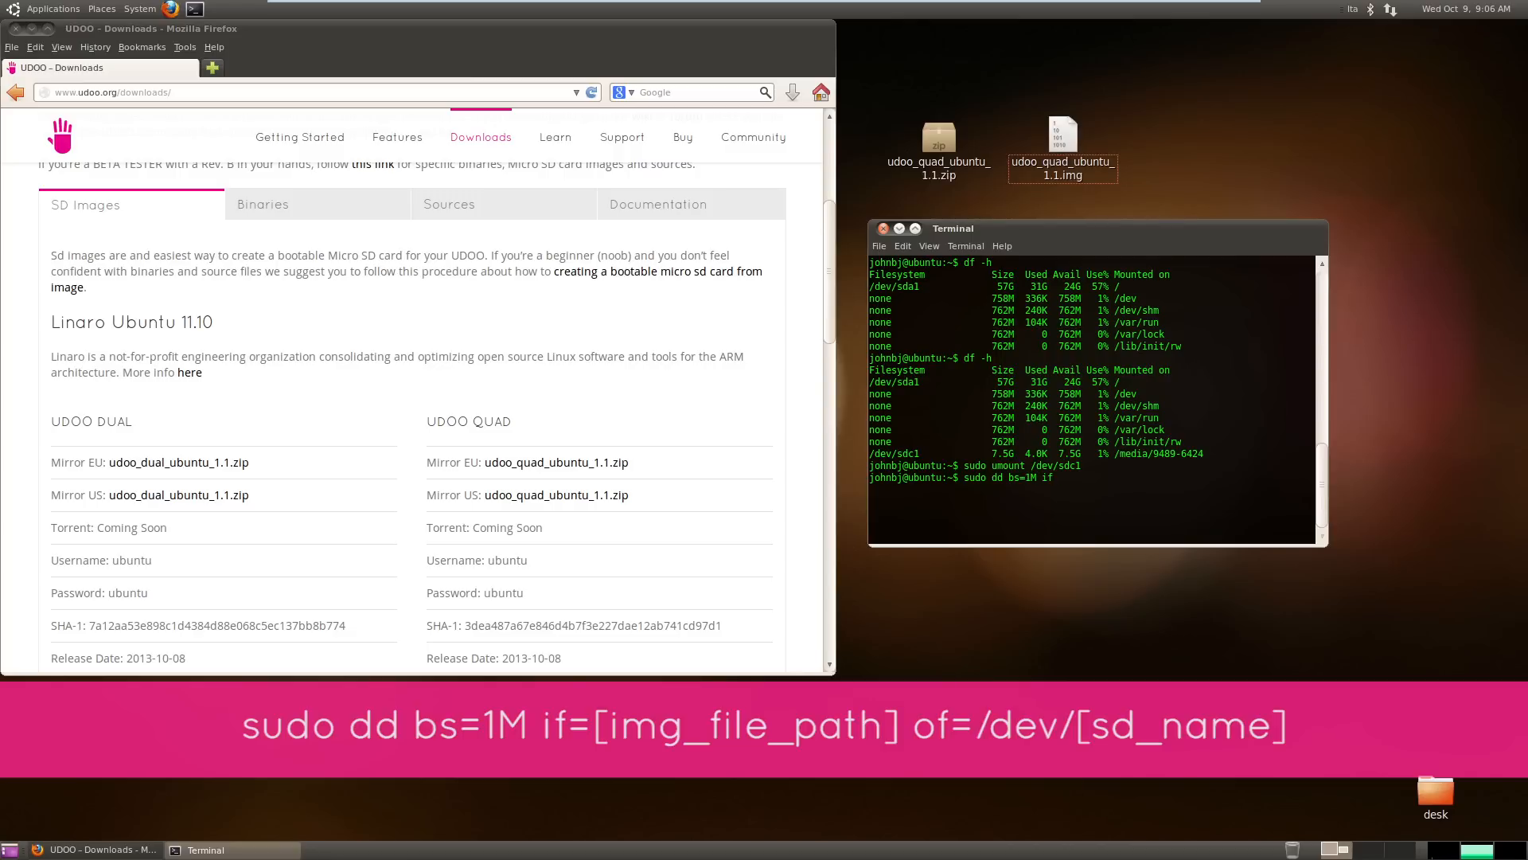
{"action": "type", "text": "="}
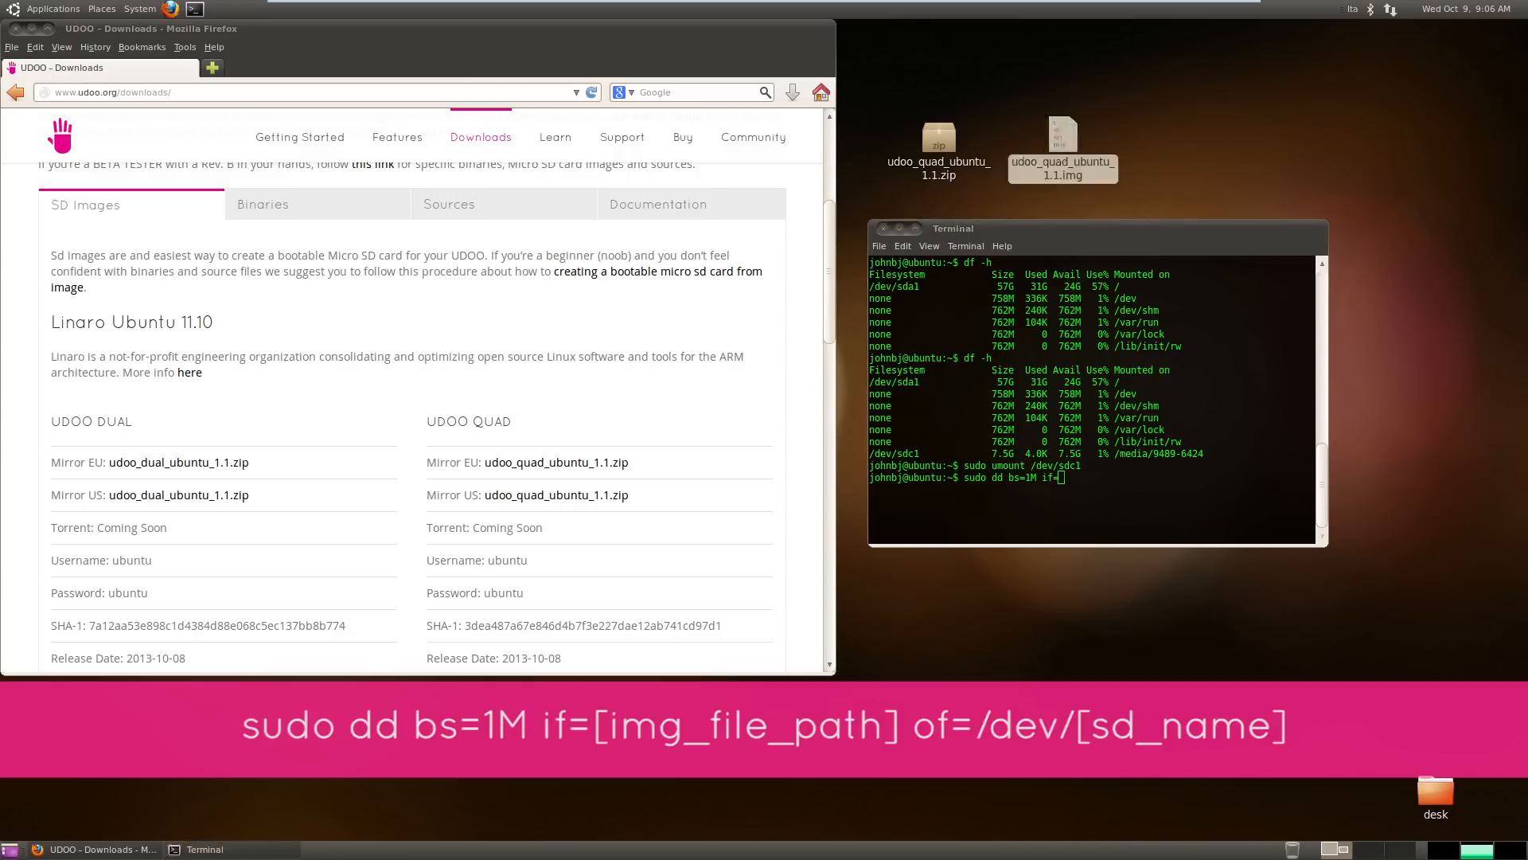
{"action": "type", "text": "'/home/udoo/Desktop/udoo_quad_ubuntu_1.1.img' of="}
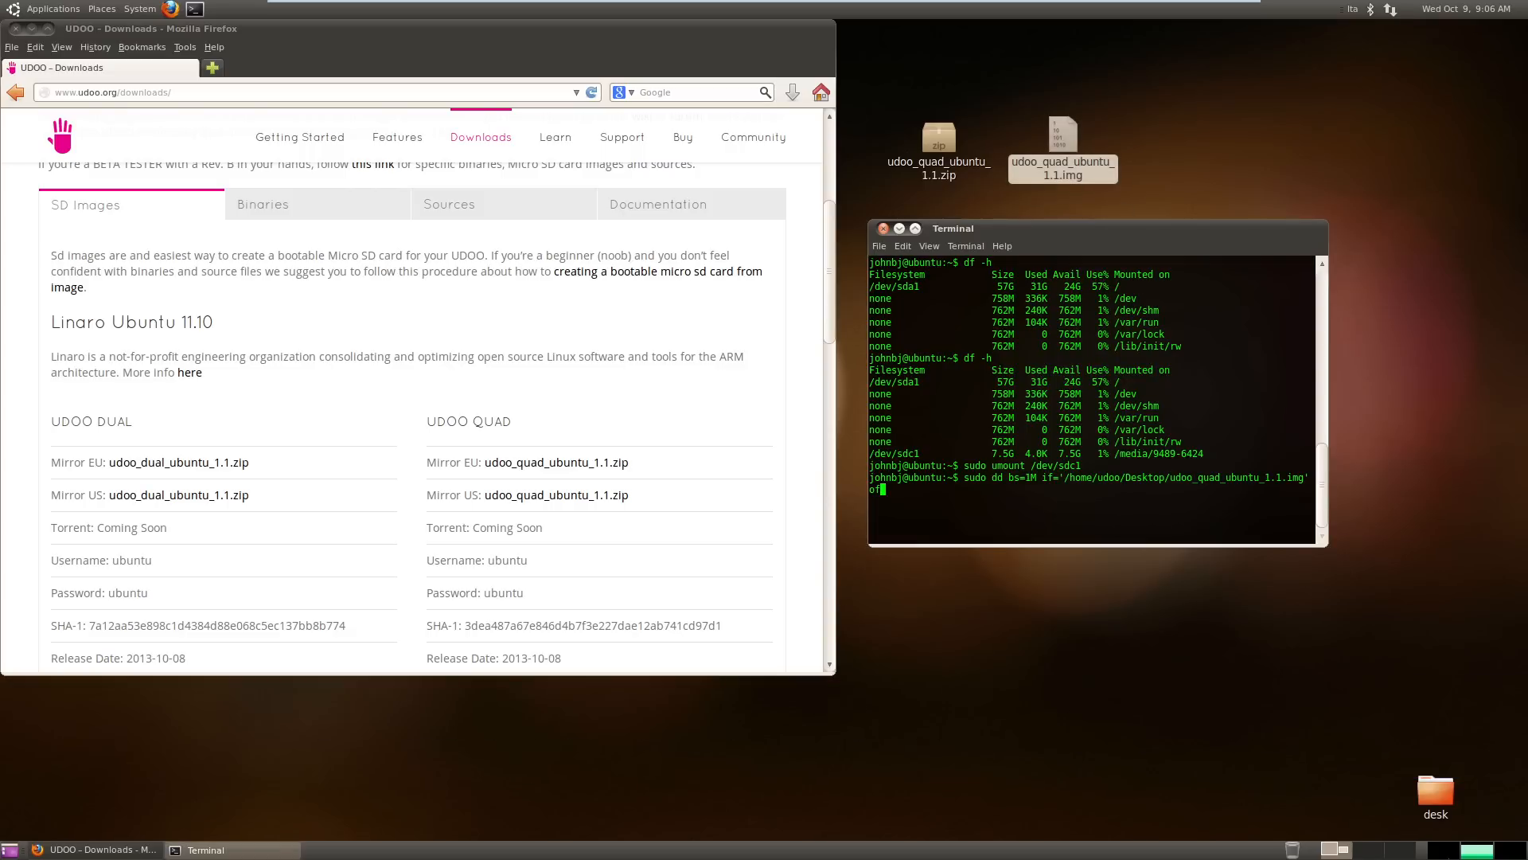
{"action": "type", "text": "="}
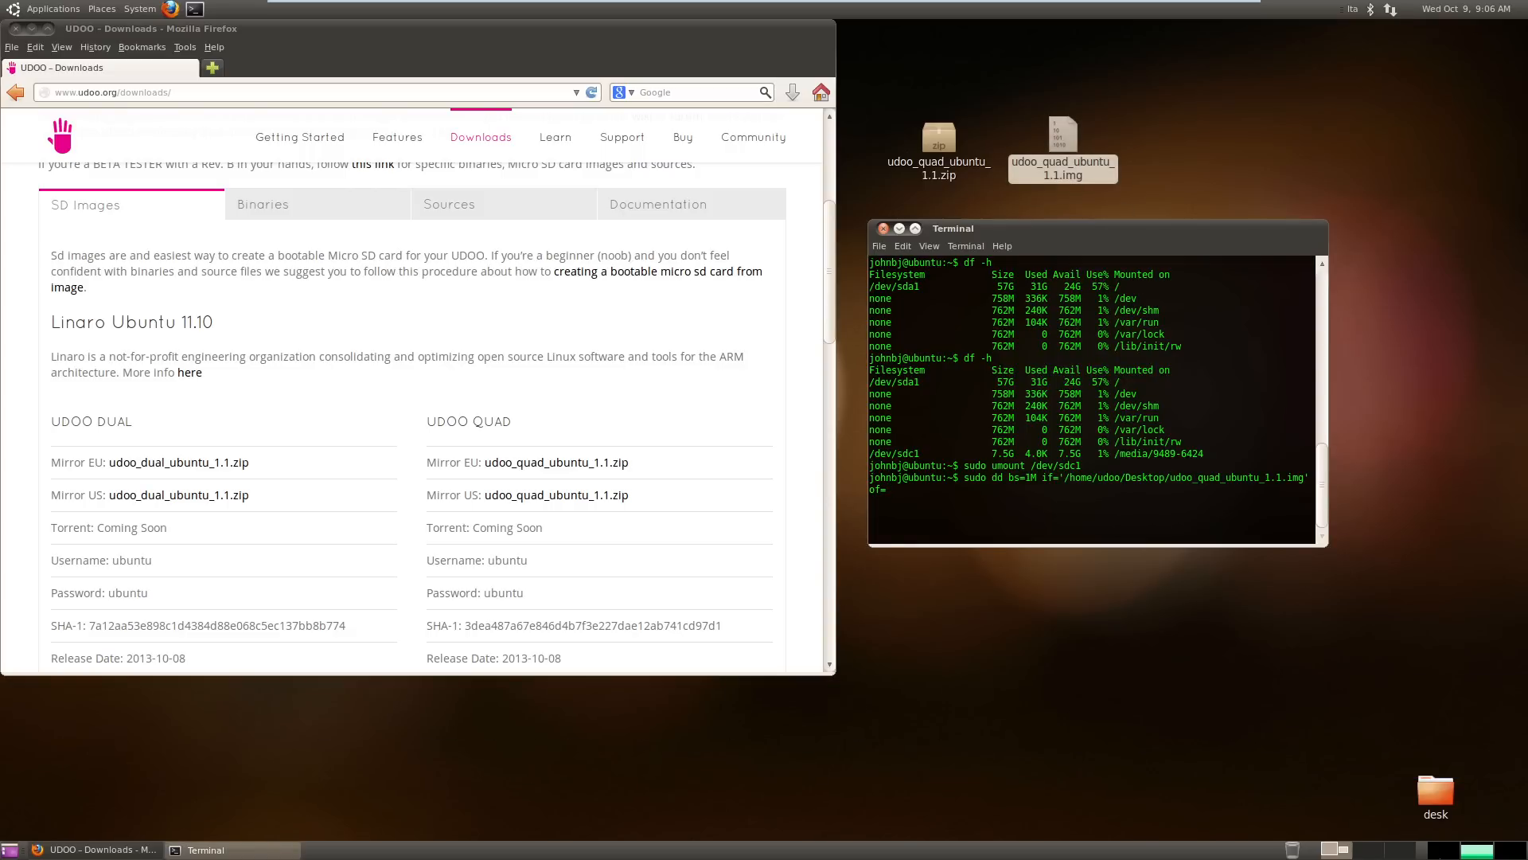
{"action": "type", "text": "/dev/"}
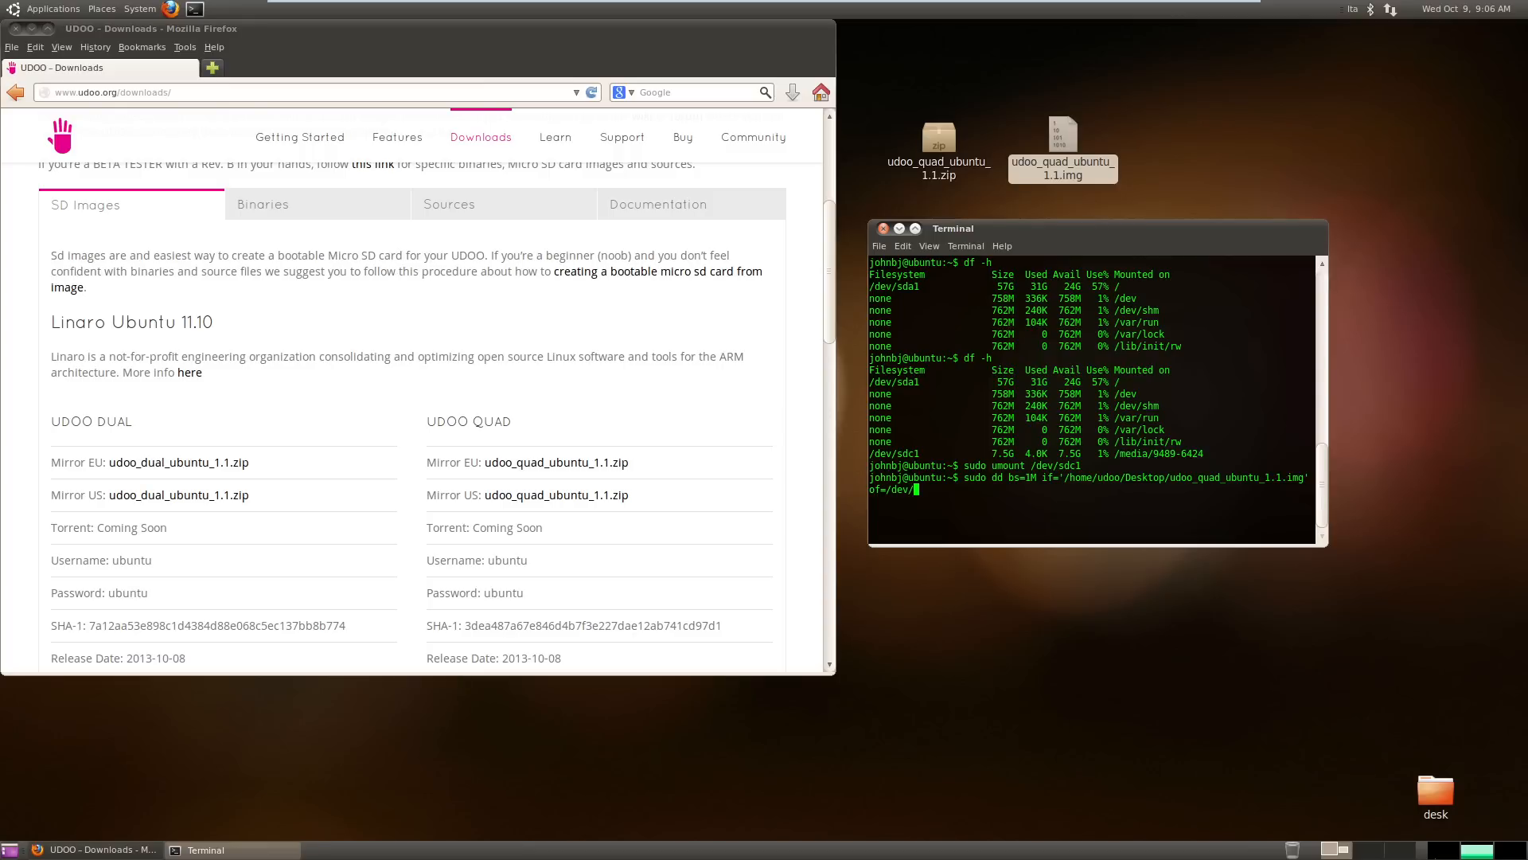
{"action": "type", "text": "sdc"}
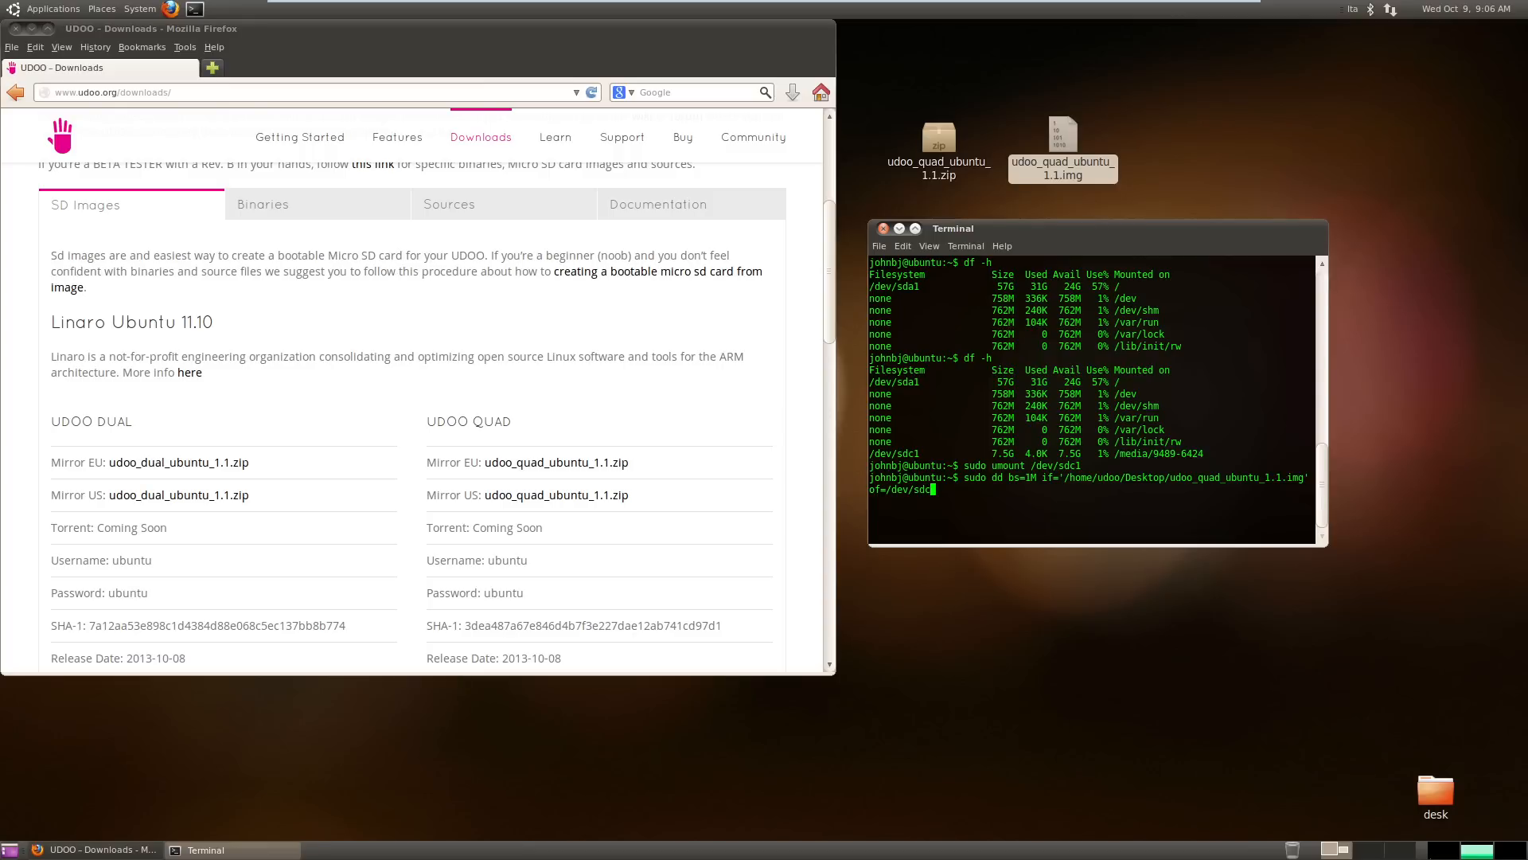